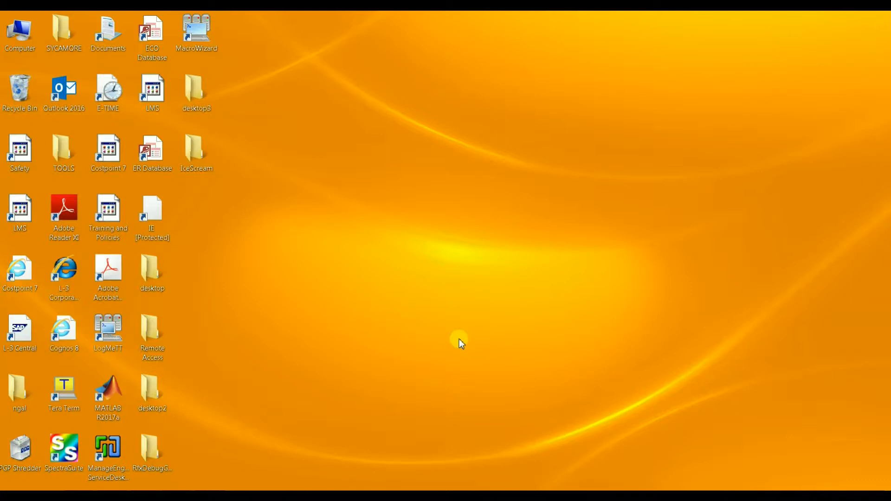
Step: Right-click an empty spot on the orange desktop to bring up its shortcut menu
right_click(460, 344)
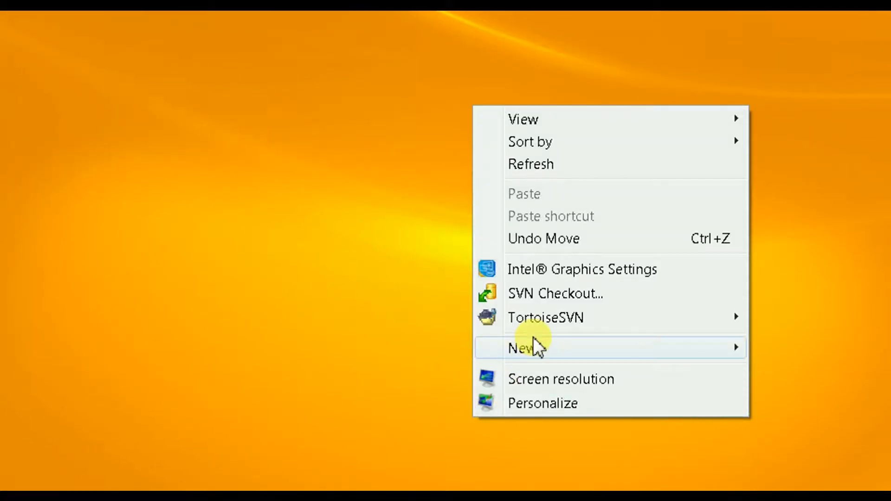
mouse_move(563, 403)
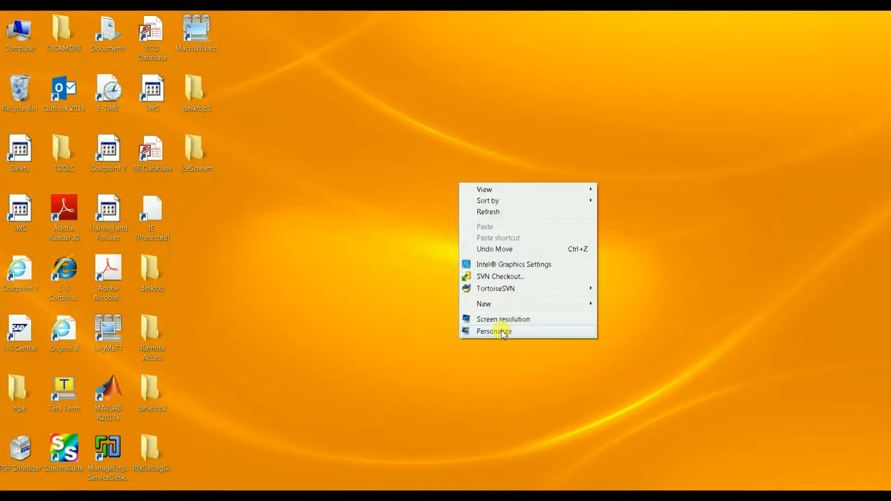
Step: Choose Personalize from the desktop menu and scroll through the personalization settings
left_click(493, 331)
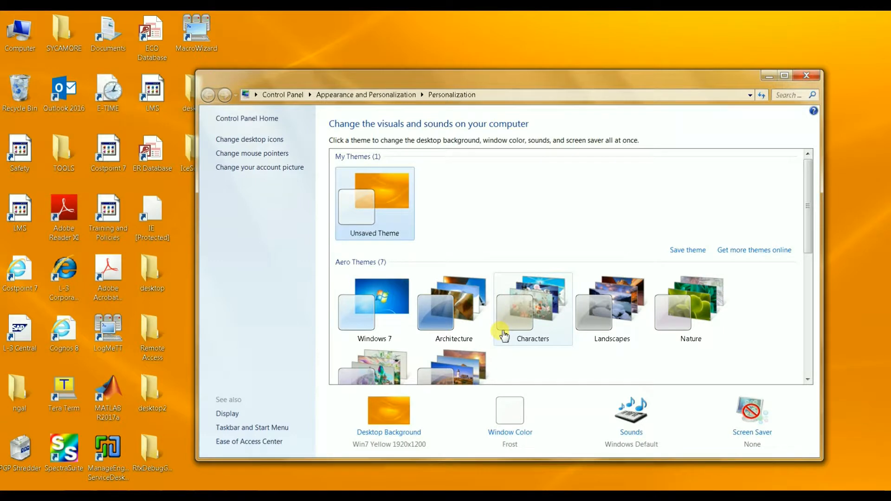
mouse_move(402, 267)
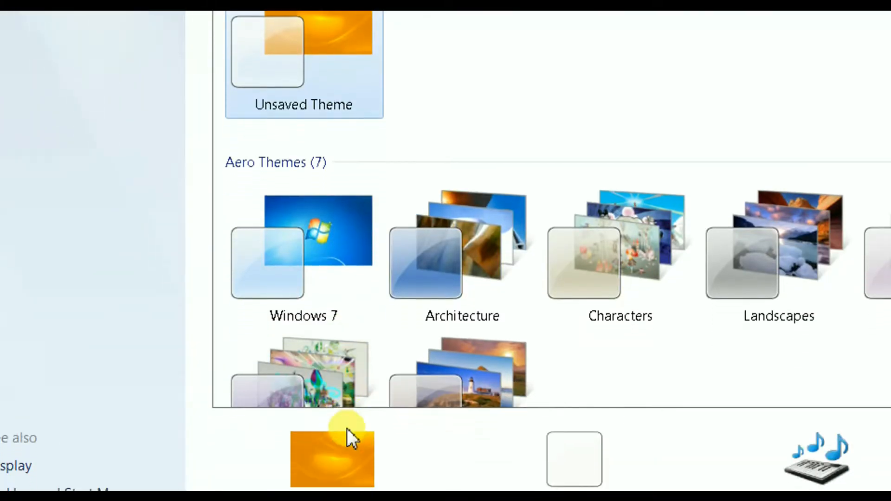
scroll("down", 3)
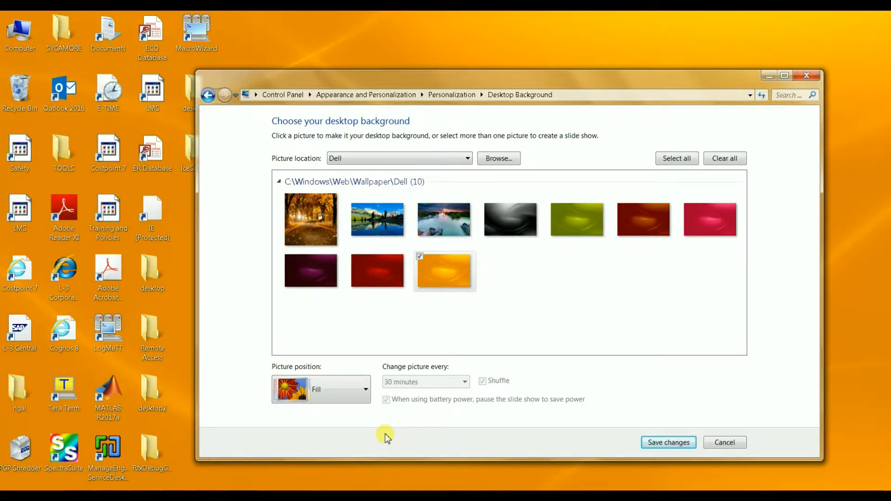
mouse_move(382, 191)
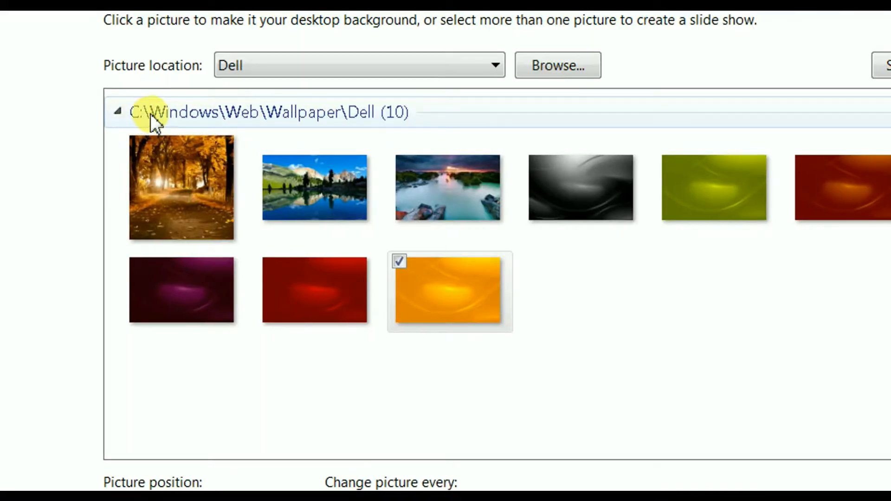
mouse_move(283, 122)
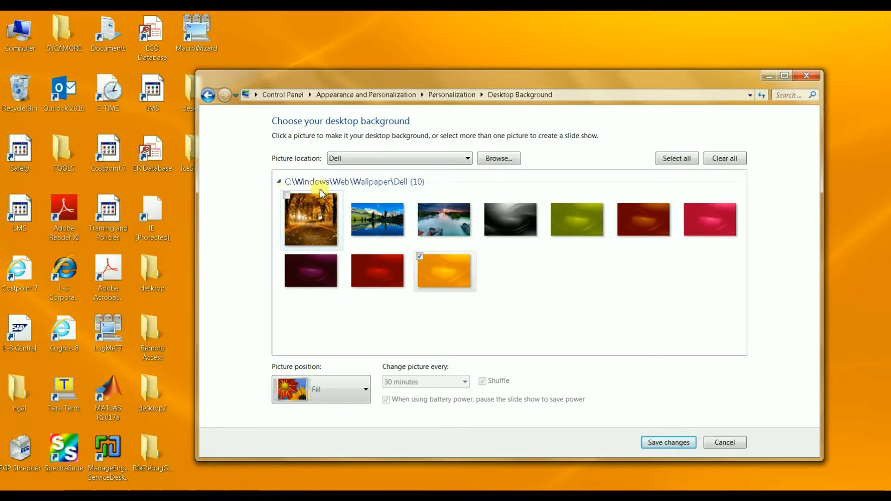
mouse_move(492, 185)
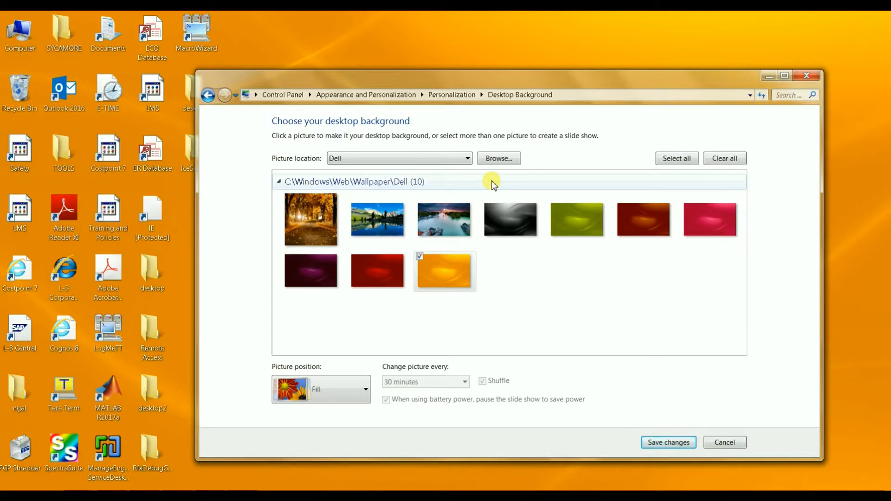
mouse_move(429, 189)
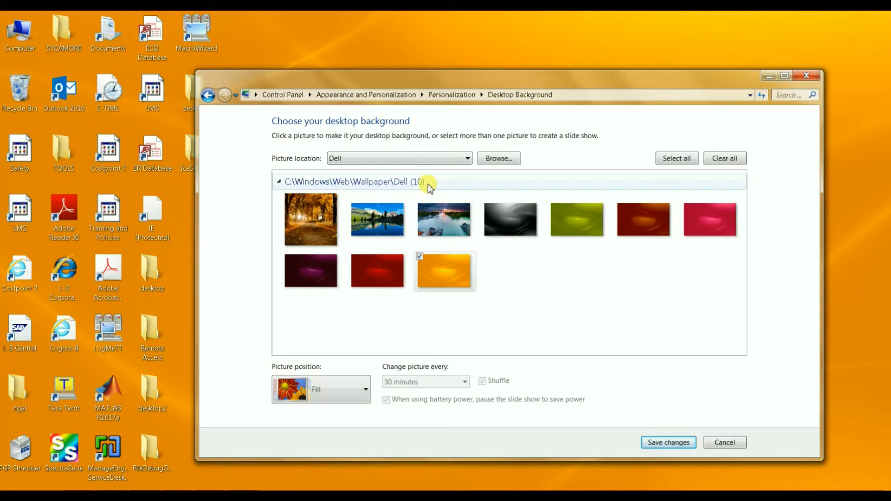
mouse_move(590, 342)
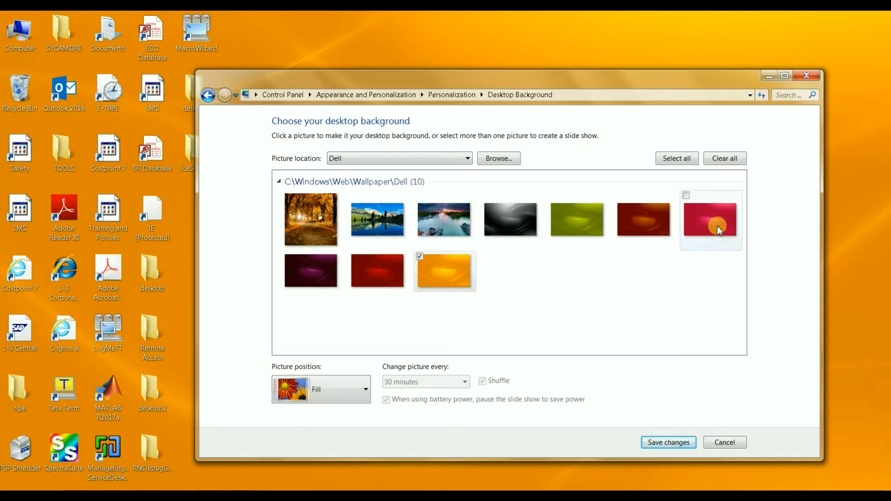
mouse_move(710, 220)
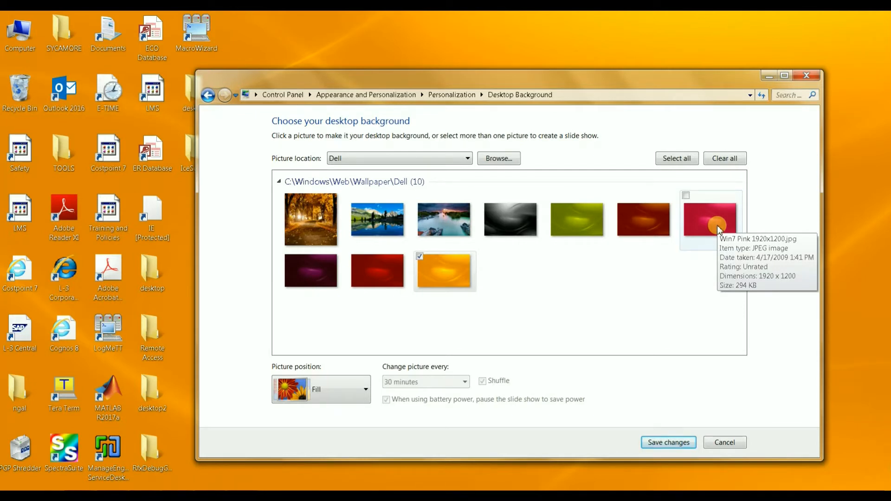
Step: Select the pink Dell wallpaper, save the change, and close Personalization
left_click(710, 219)
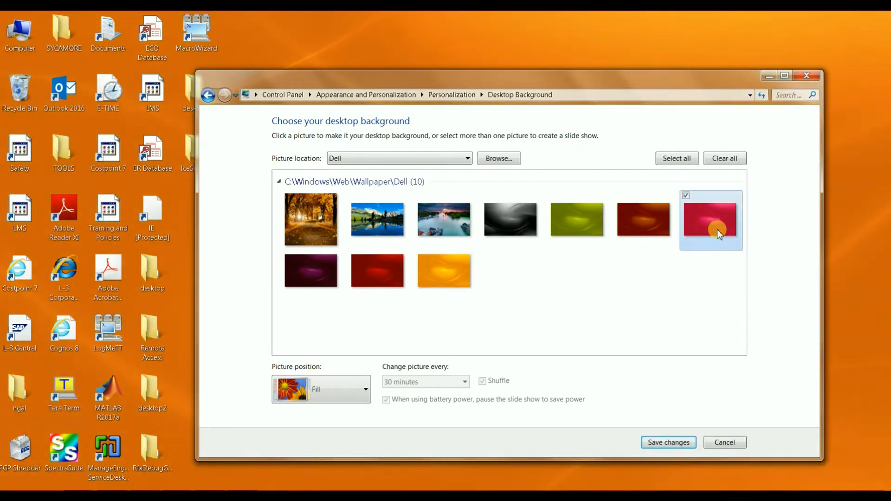
left_click(668, 442)
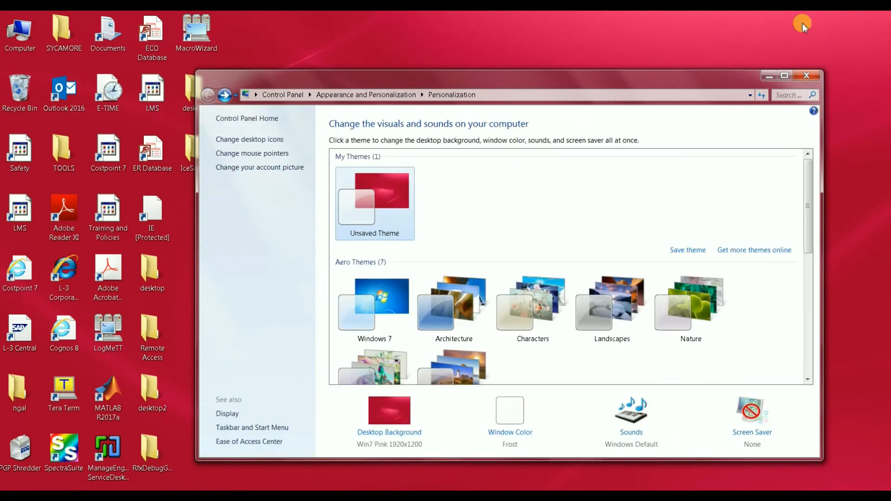
left_click(806, 75)
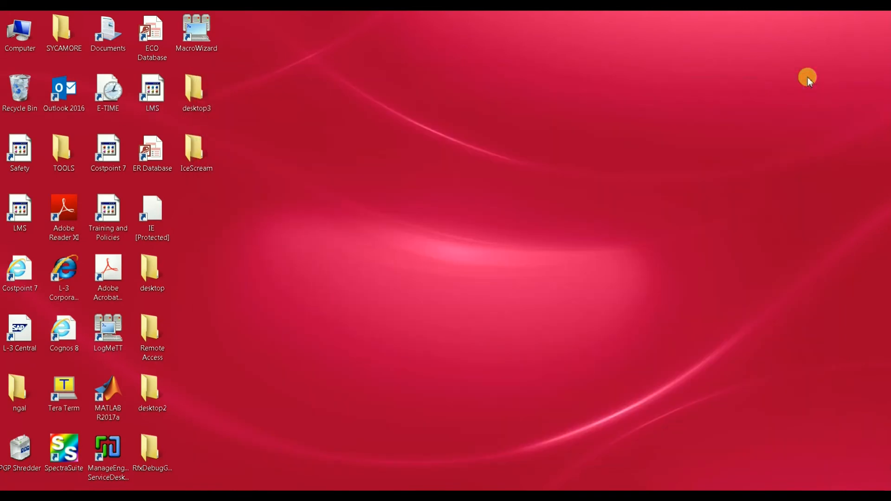